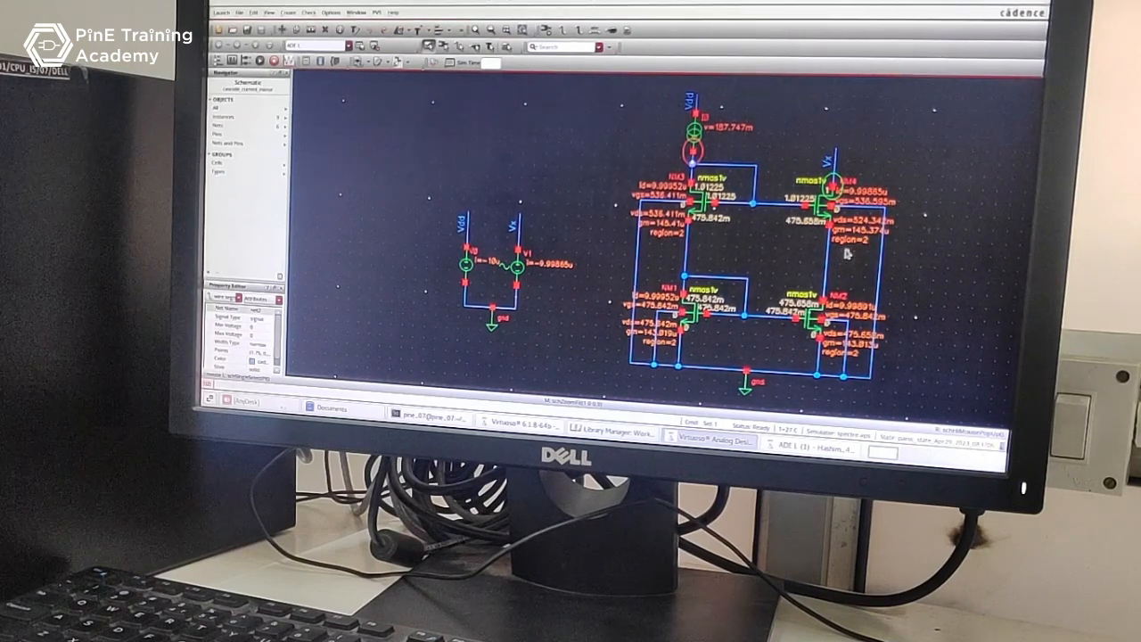
mouse_move(854, 249)
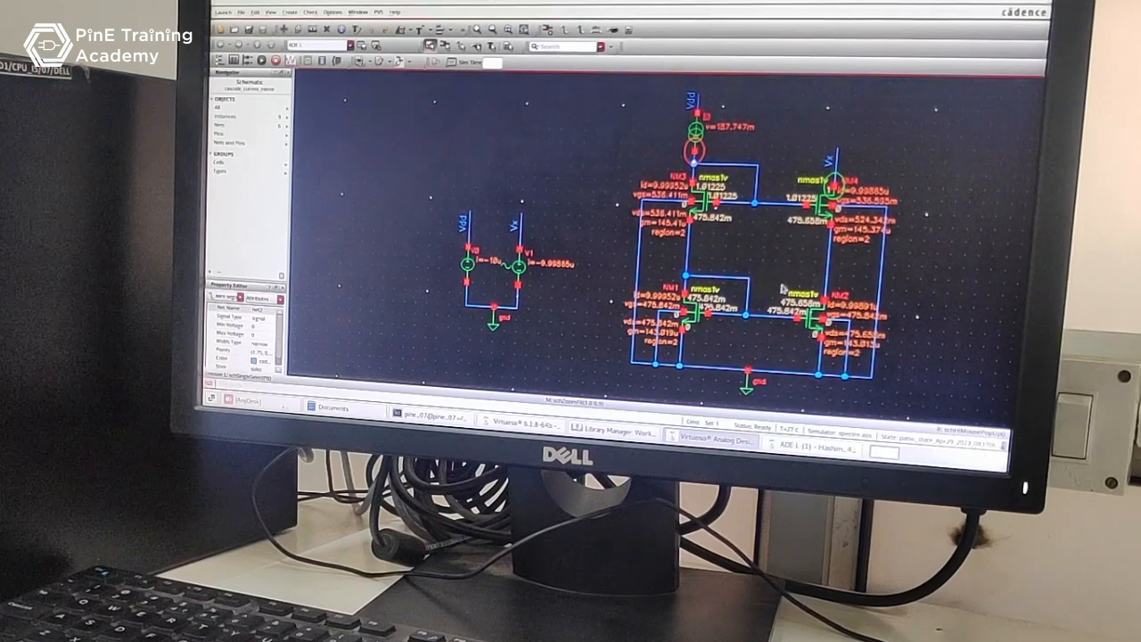
mouse_move(905, 268)
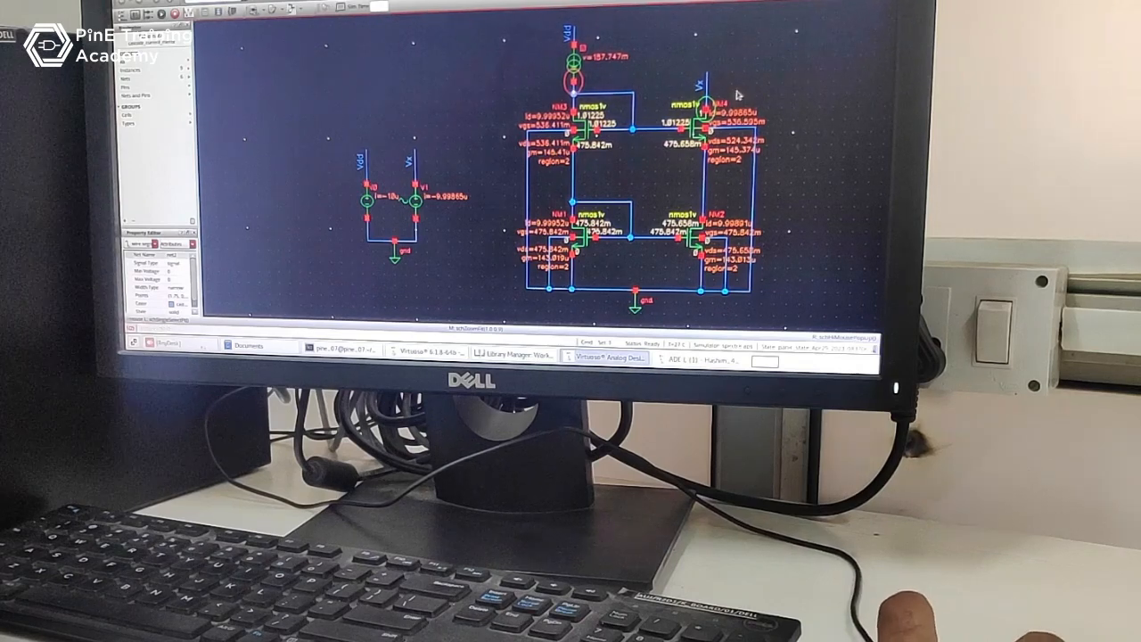
mouse_move(788, 114)
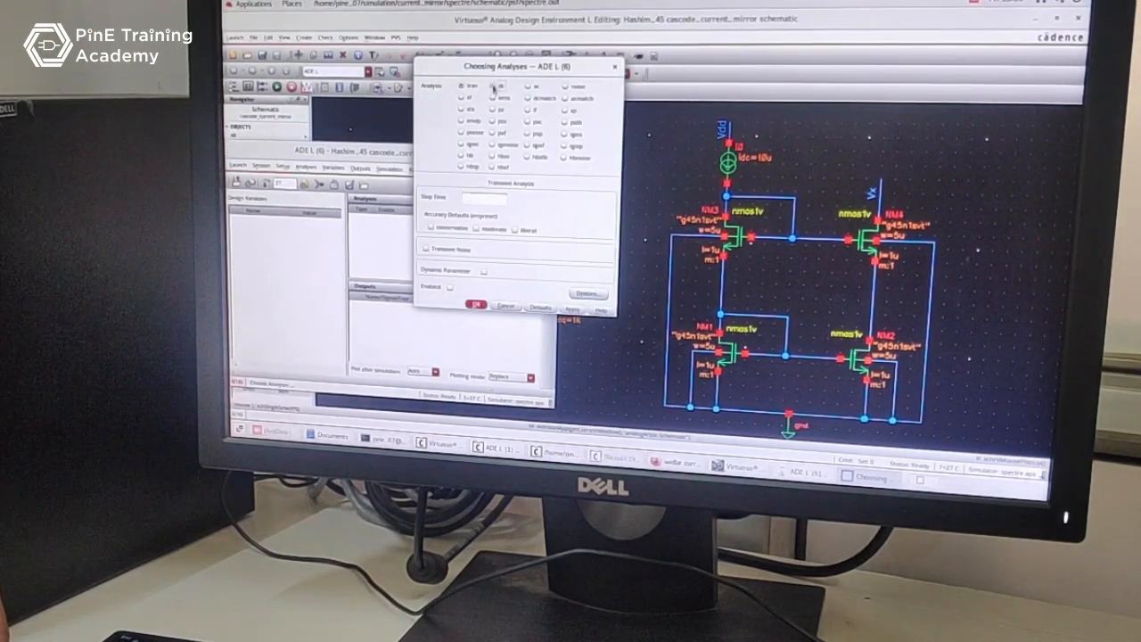
Choose a dc analysis with Save DC Operating Point enabled and confirm it.
click(494, 86)
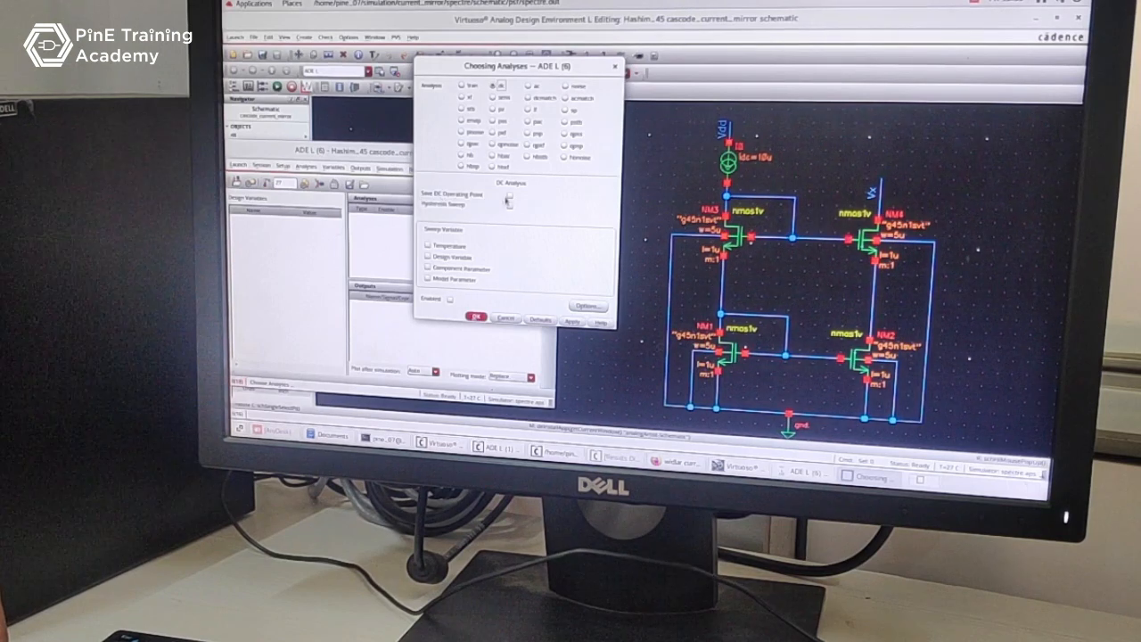
click(509, 195)
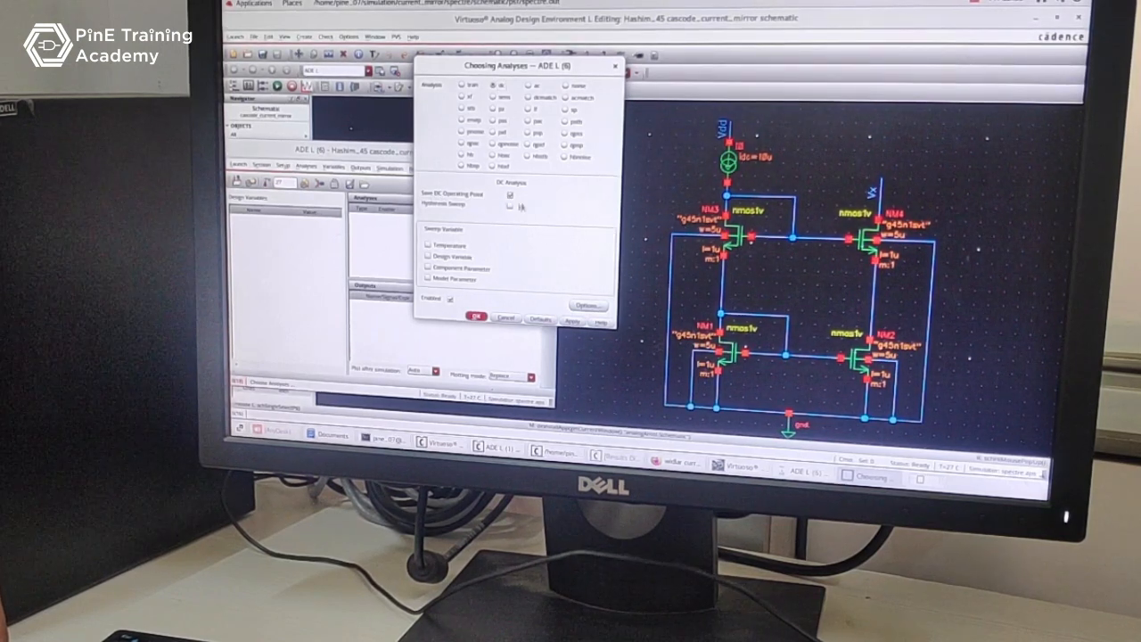
click(476, 317)
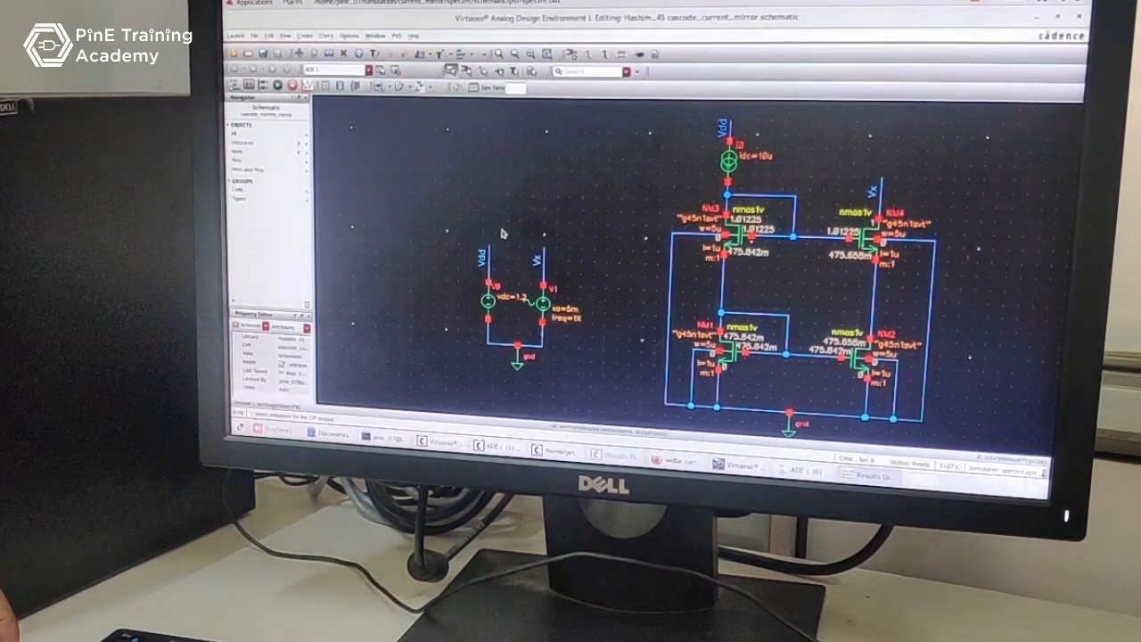
Annotate the transistors with DC operating points (id, vgs, vds, gm) via the canvas Annotations menu.
right_click(502, 234)
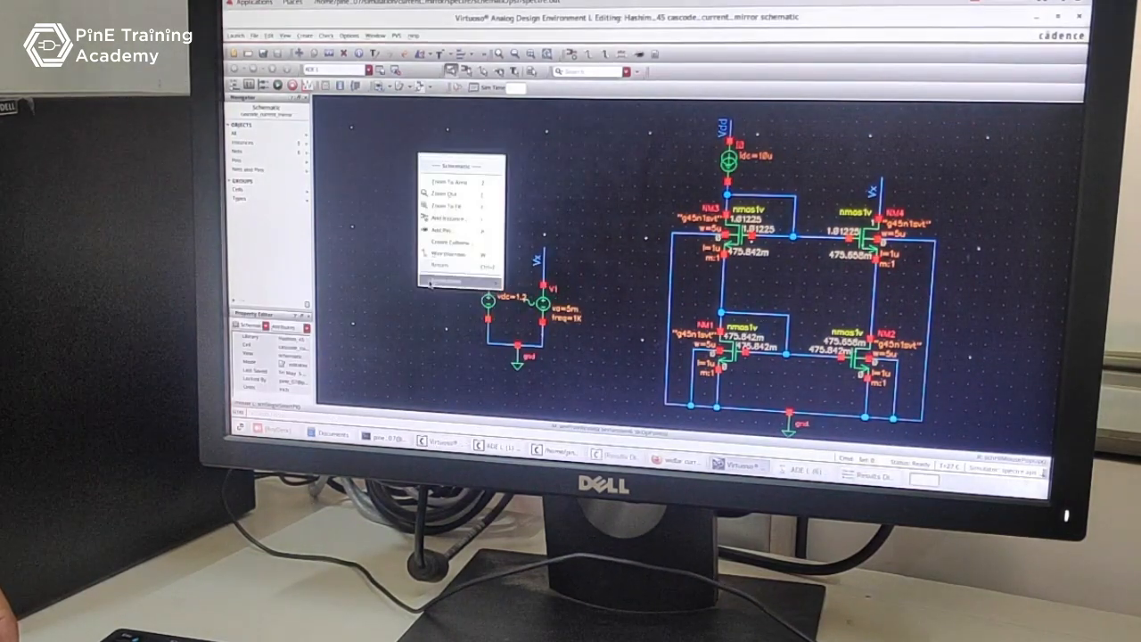
click(454, 282)
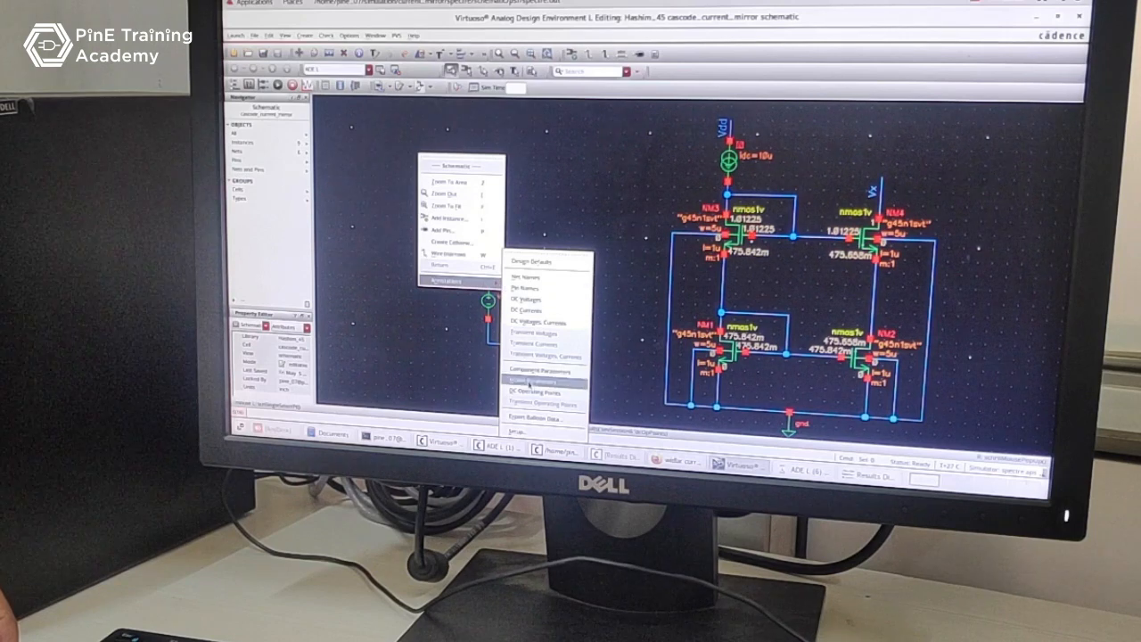
click(527, 392)
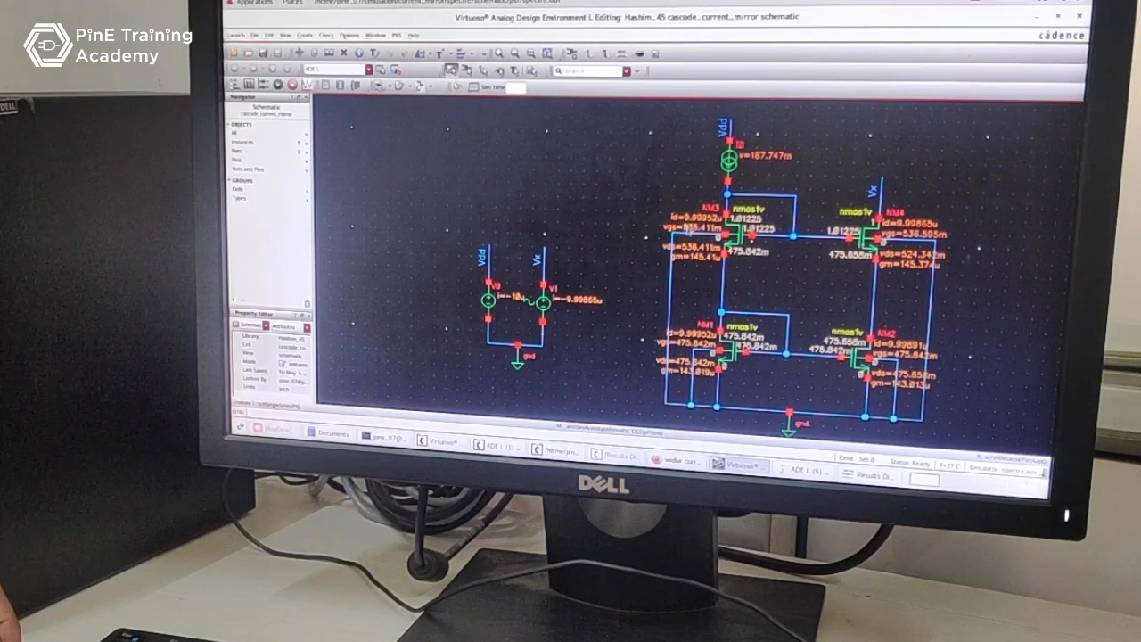
click(729, 161)
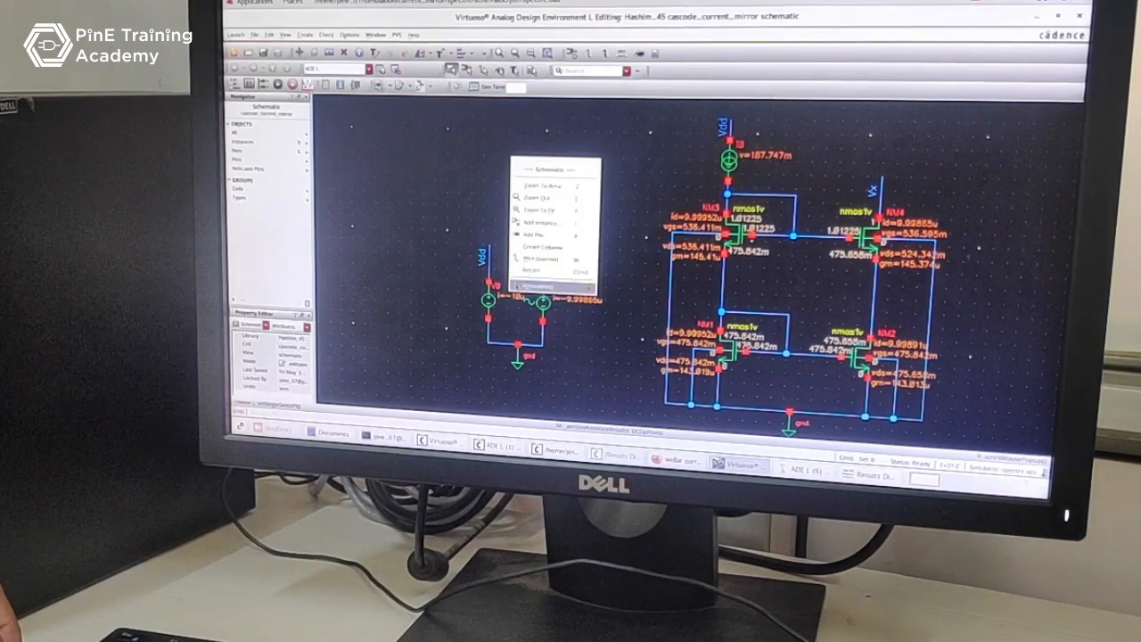
In Annotation Setup, add the region parameter so each transistor shows region=2 (saturation).
click(535, 285)
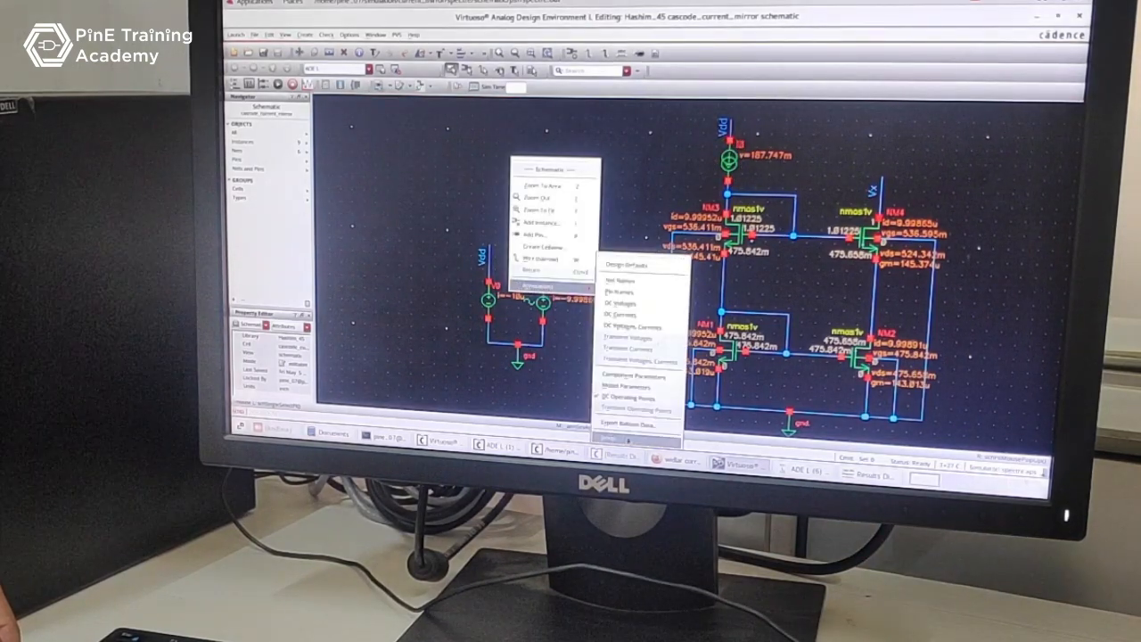
click(628, 399)
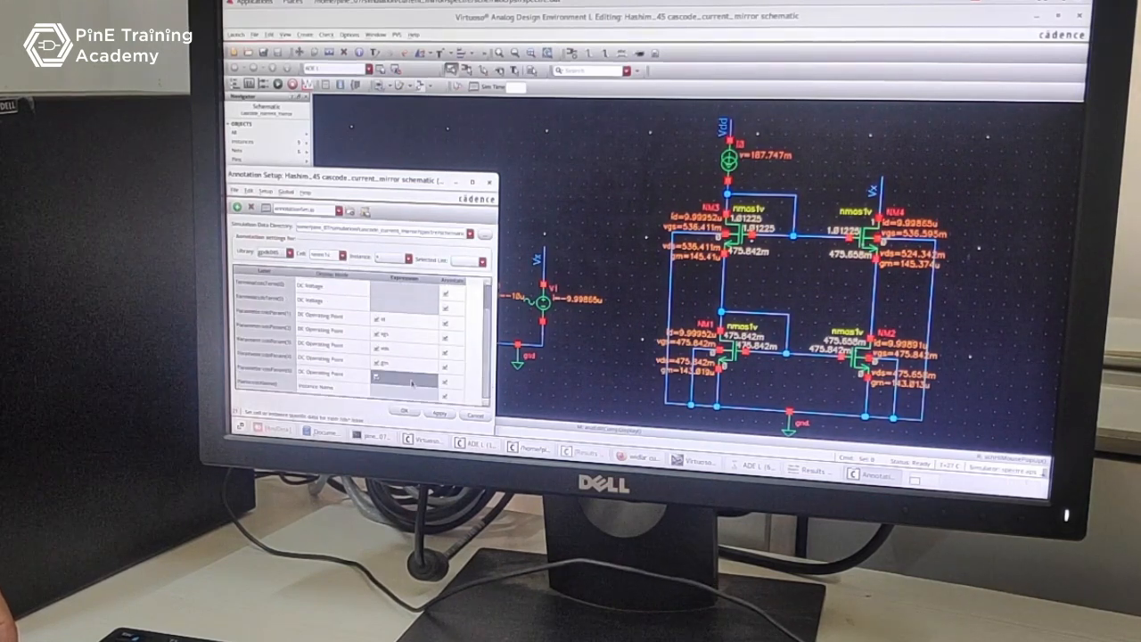
click(410, 295)
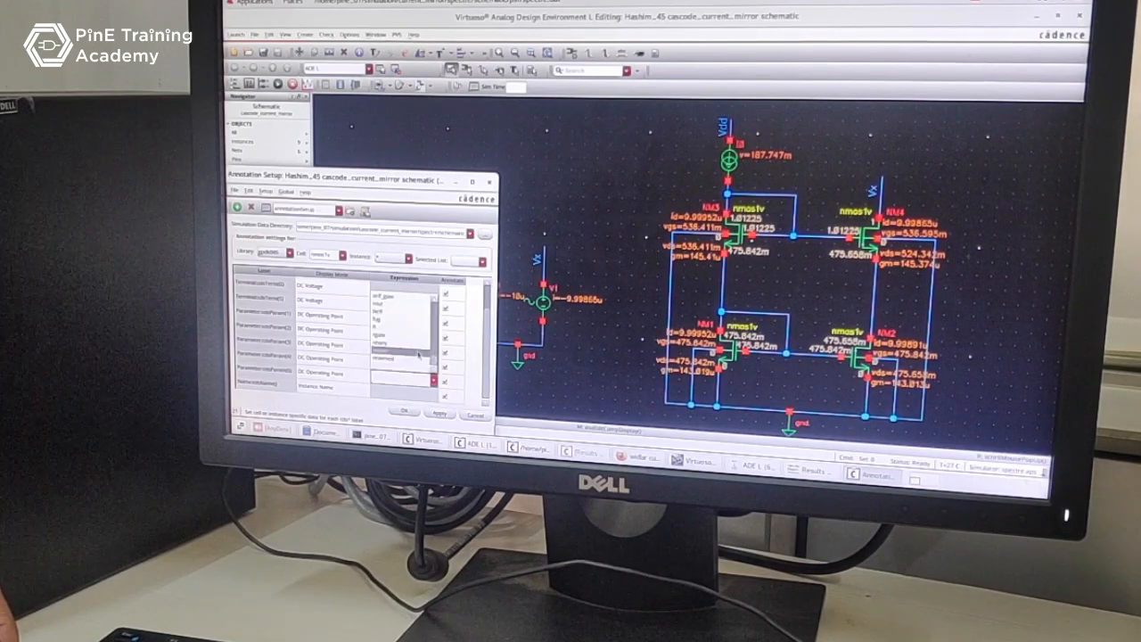
click(403, 412)
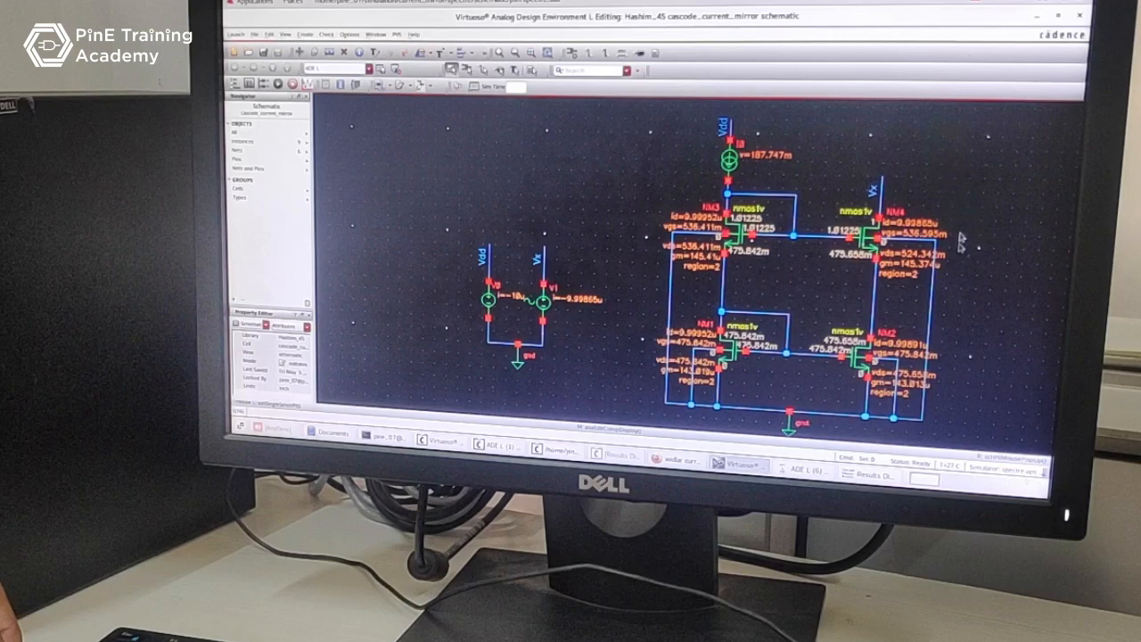
mouse_move(674, 188)
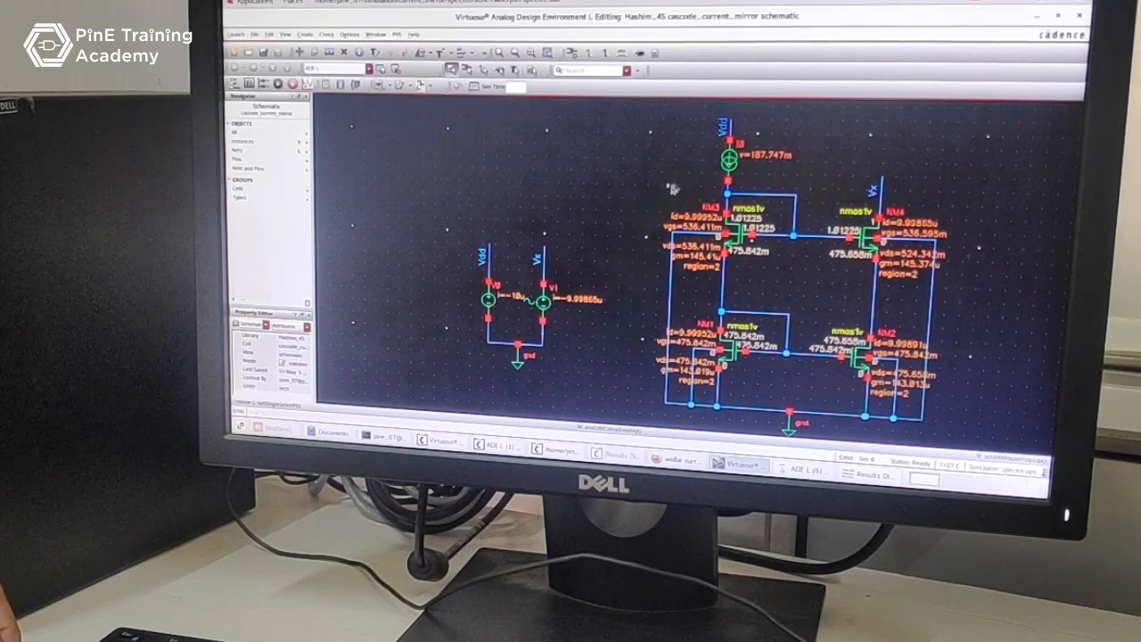